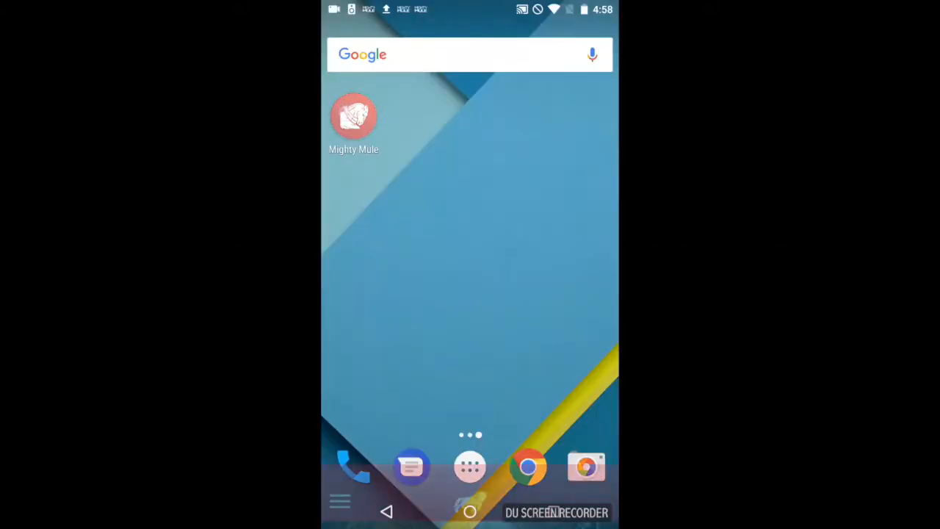
# - Launch the Mighty Mule app from the Android home screen
pyautogui.click(352, 116)
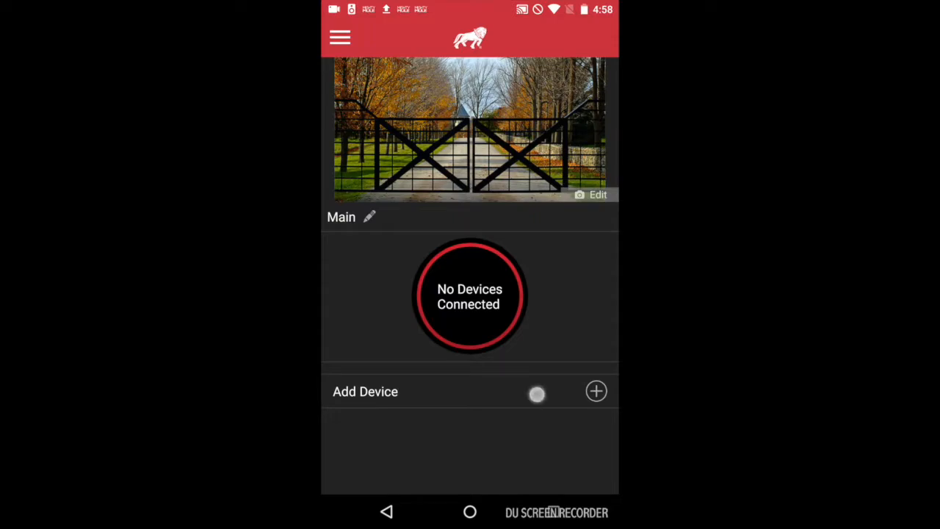
# - Add a new device on the NETGEAR80 network, confirm its password and continue to pairing instructions
pyautogui.click(597, 391)
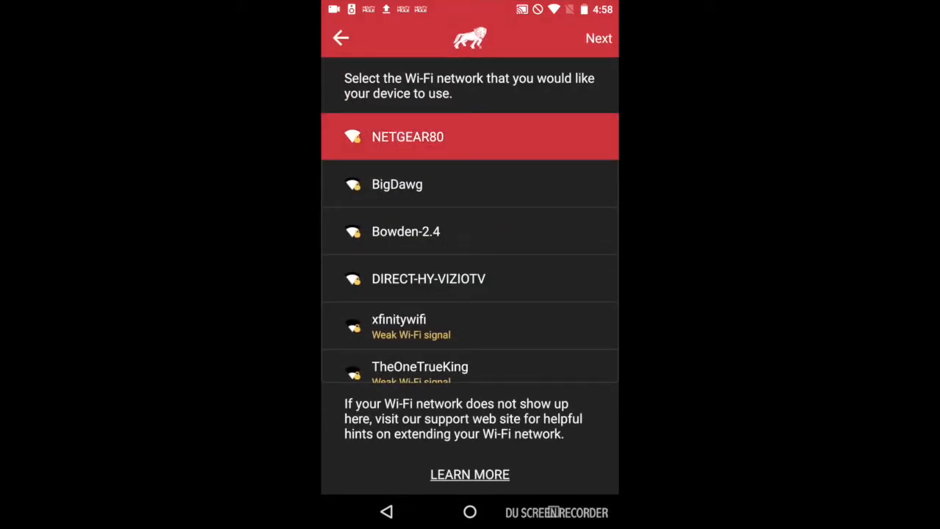
pyautogui.click(470, 137)
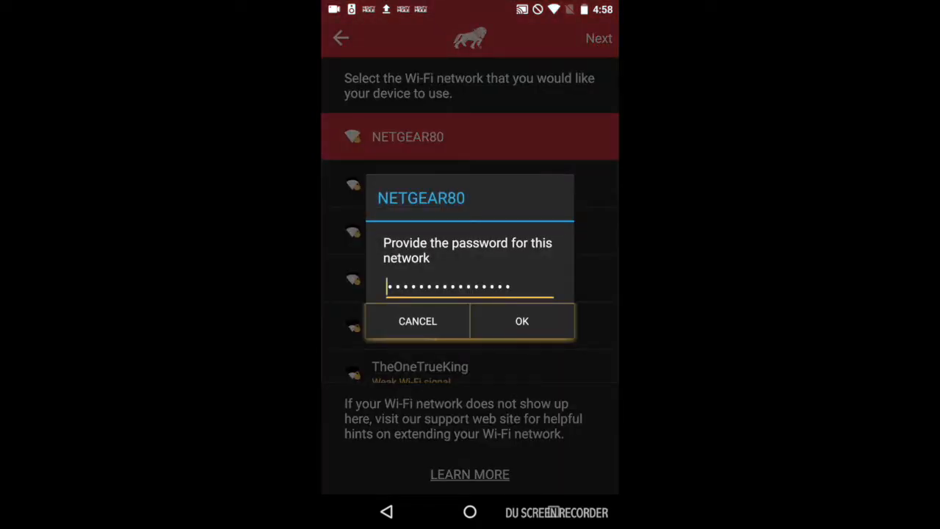
pyautogui.click(522, 321)
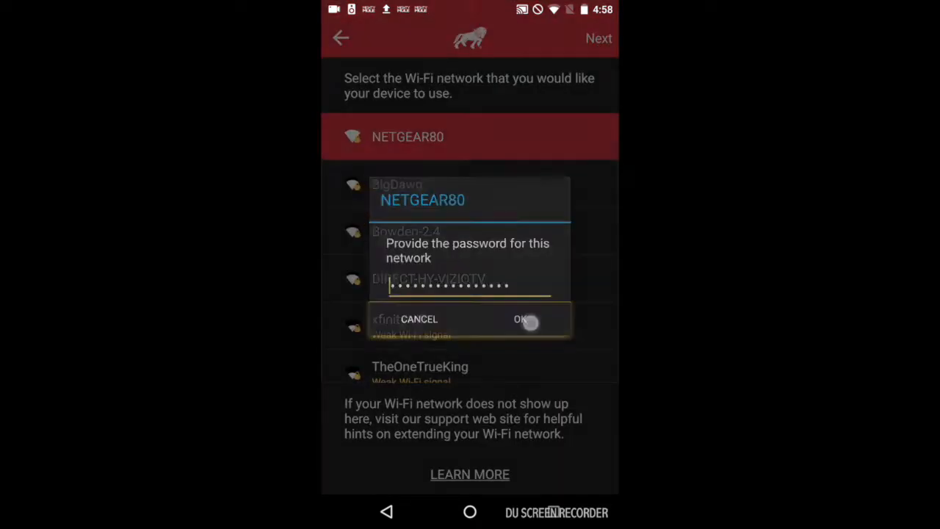
pyautogui.click(522, 319)
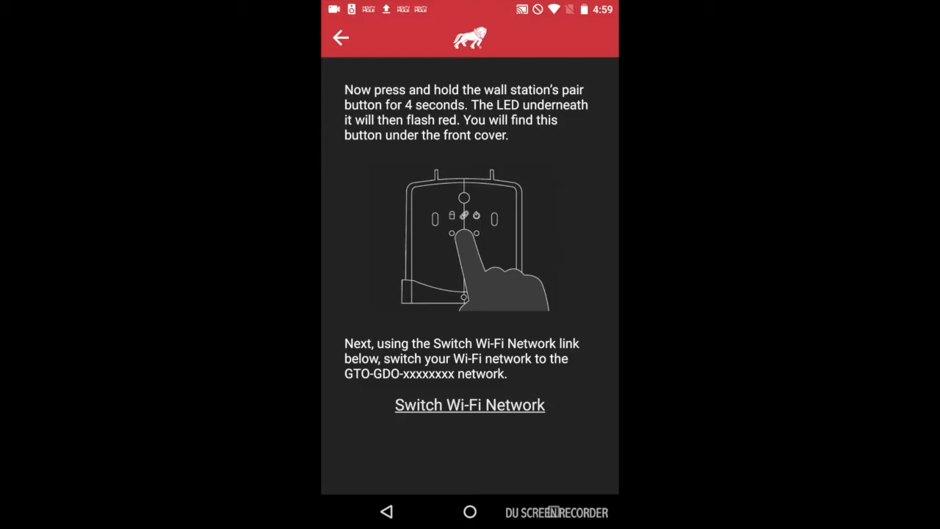
# - Use Switch Wi-Fi Network to bring up the phone's Wi-Fi list
pyautogui.click(490, 404)
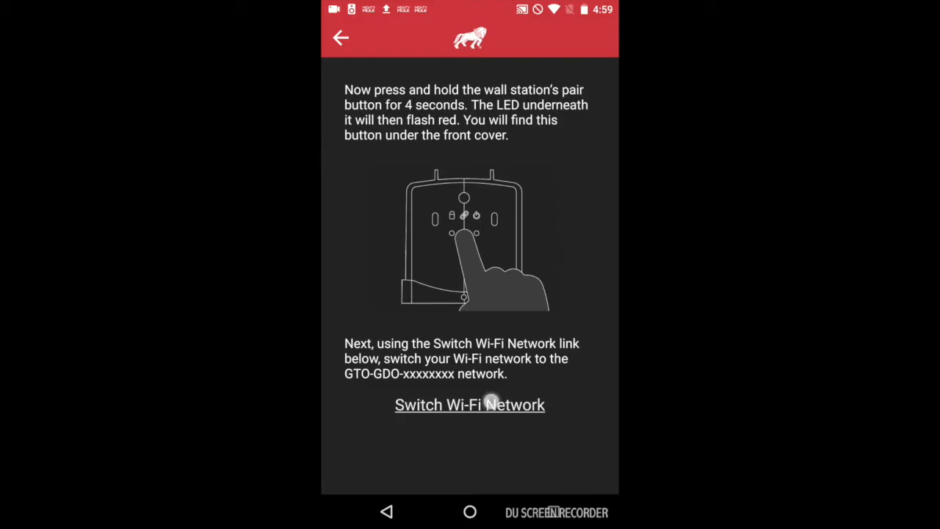
pyautogui.click(470, 405)
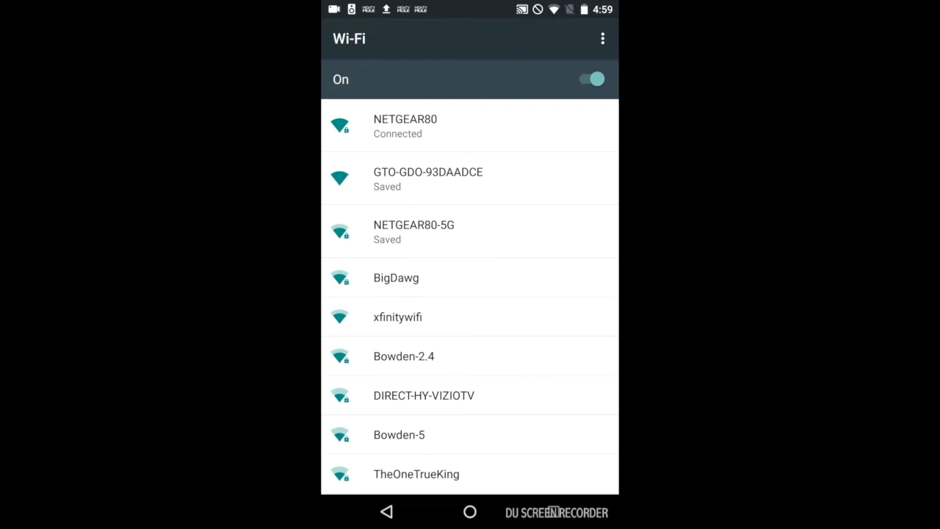
# - Connect the phone to the GTO-GDO-93DAADCE gate network, then reopen the Wi-Fi list
pyautogui.click(429, 179)
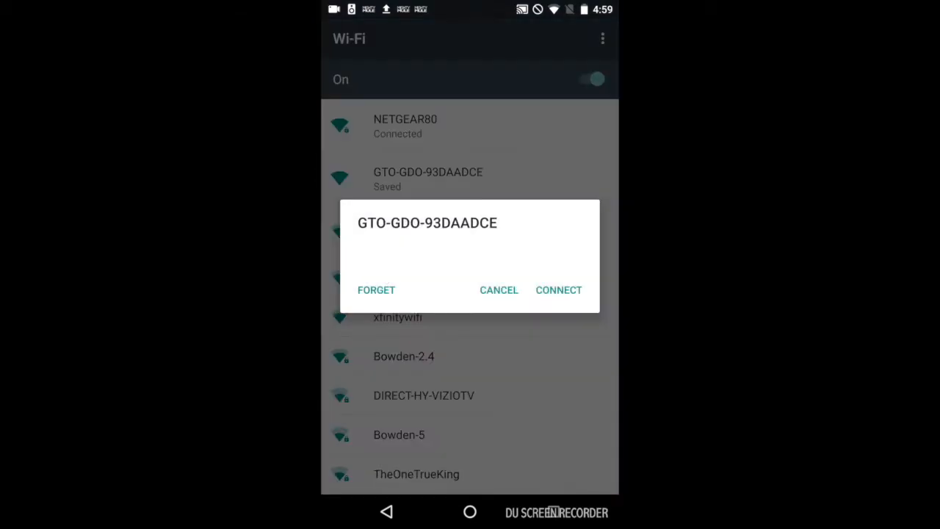
pyautogui.click(558, 290)
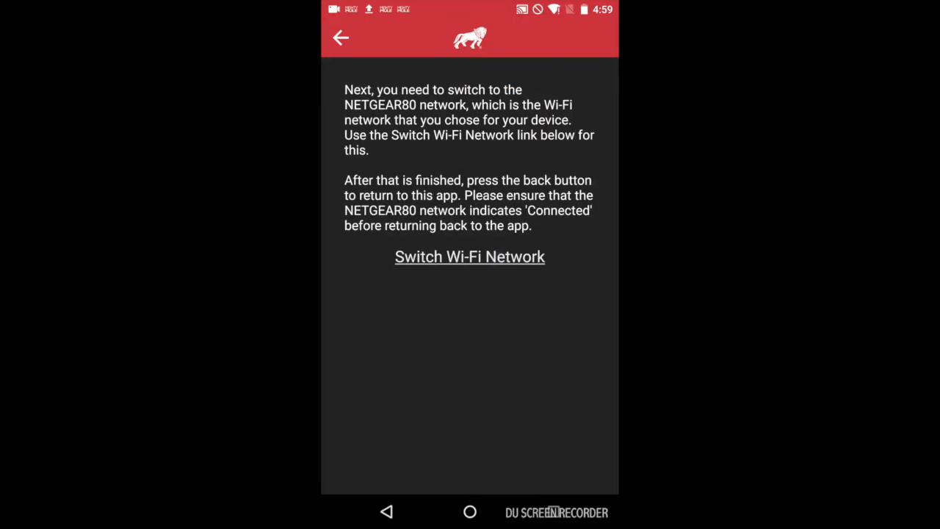
pyautogui.click(470, 255)
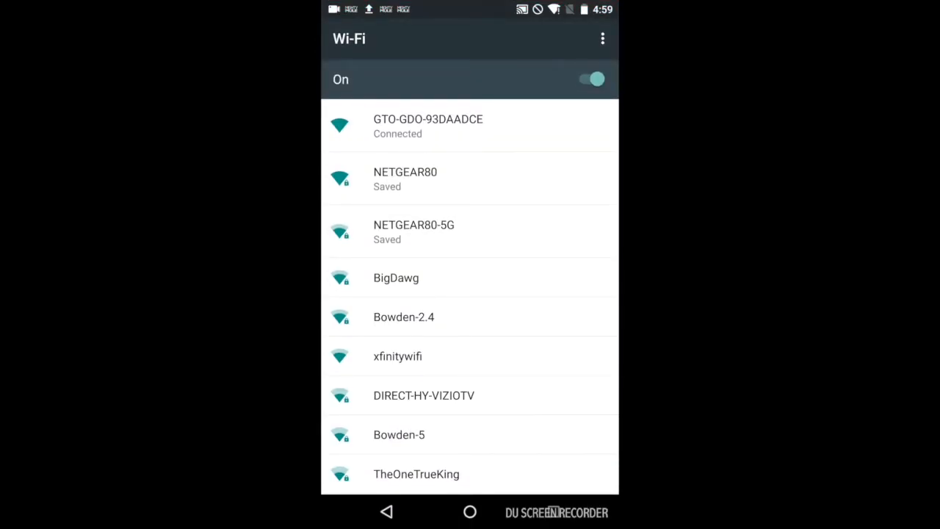
# - Reconnect the phone to NETGEAR80 so the app confirms a successful connection
pyautogui.click(405, 179)
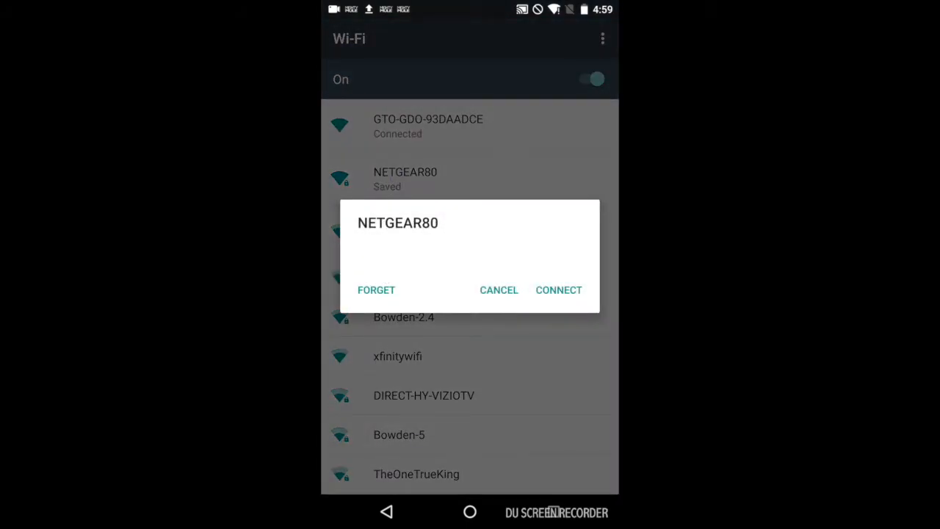
pyautogui.click(559, 289)
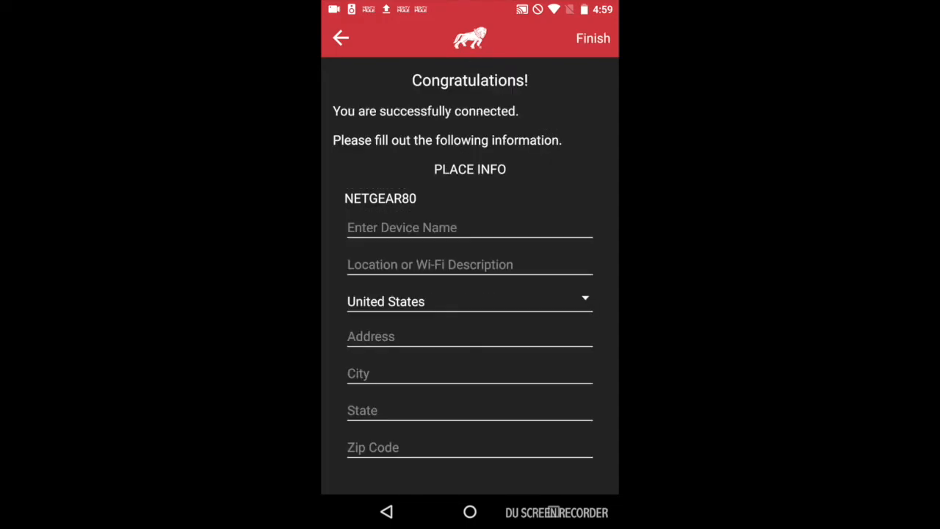
# - Name the device MM9545 and finish setup to add it to the Main place
pyautogui.click(470, 226)
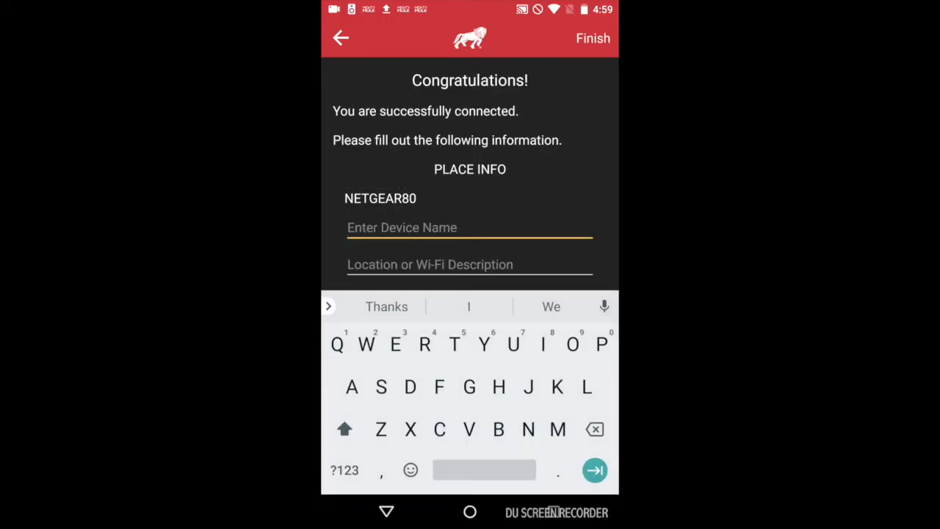
pyautogui.write('MM')
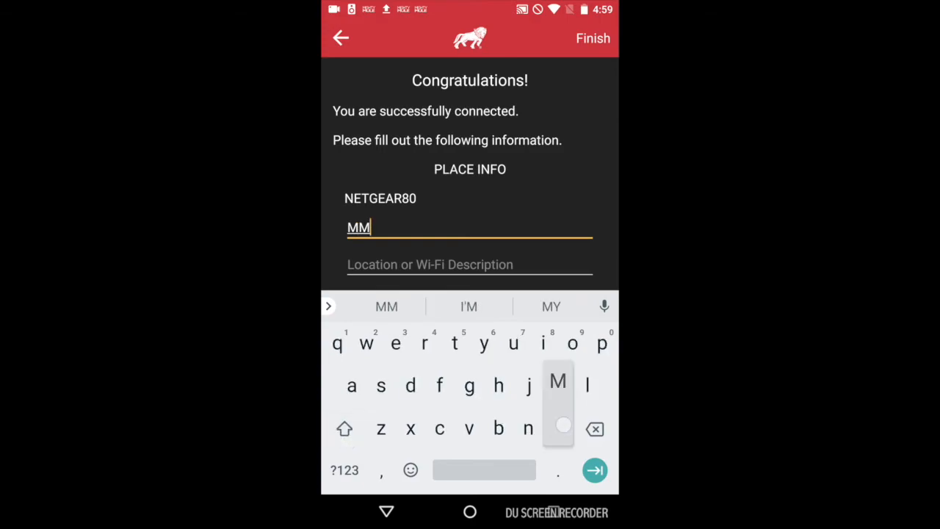
pyautogui.write('9')
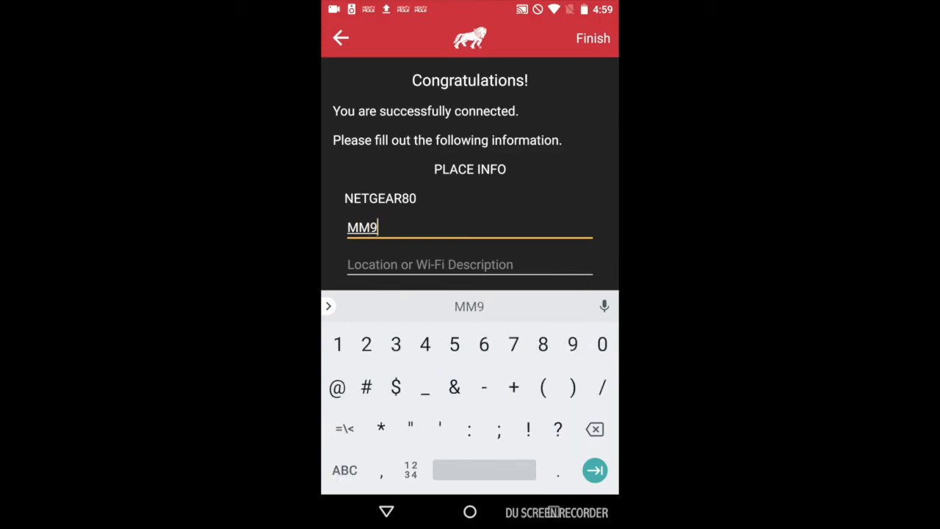
pyautogui.write('545')
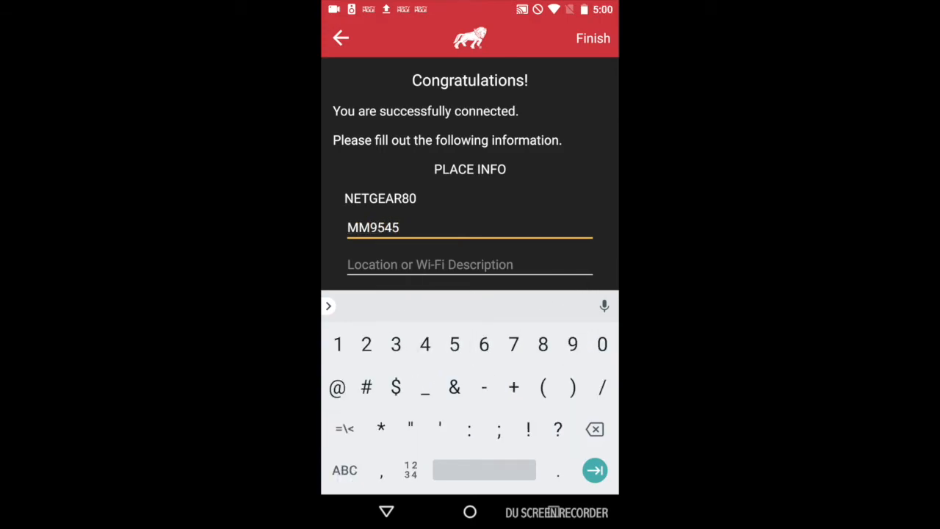
pyautogui.click(594, 38)
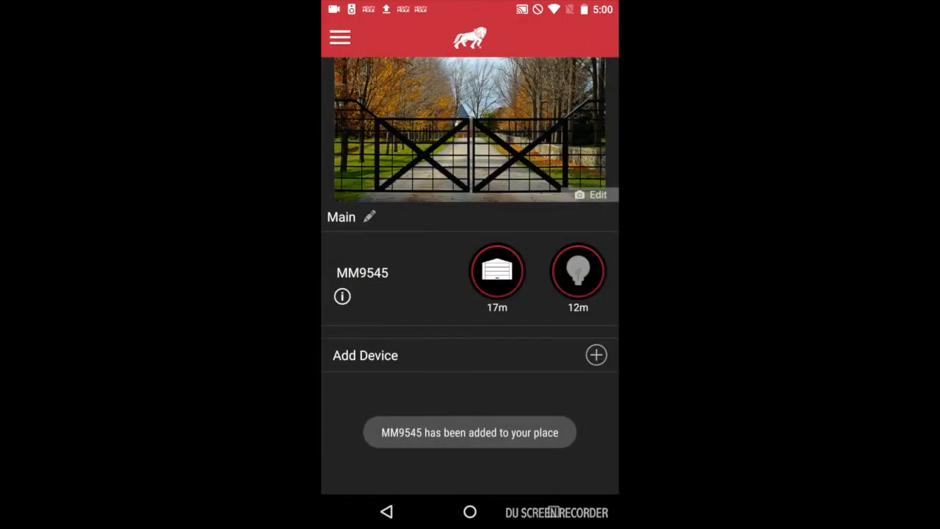
# - Operate the MM9545 garage door control to open and close the door
pyautogui.click(496, 270)
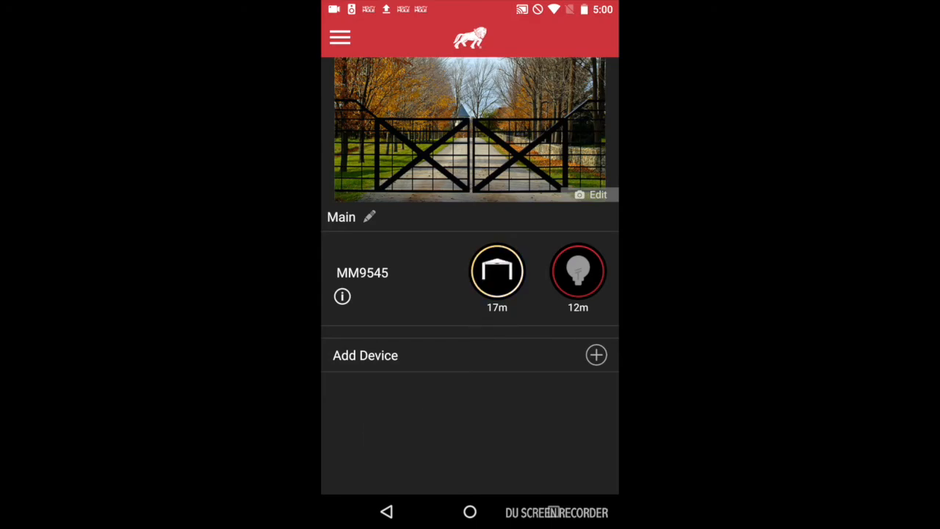
pyautogui.click(497, 272)
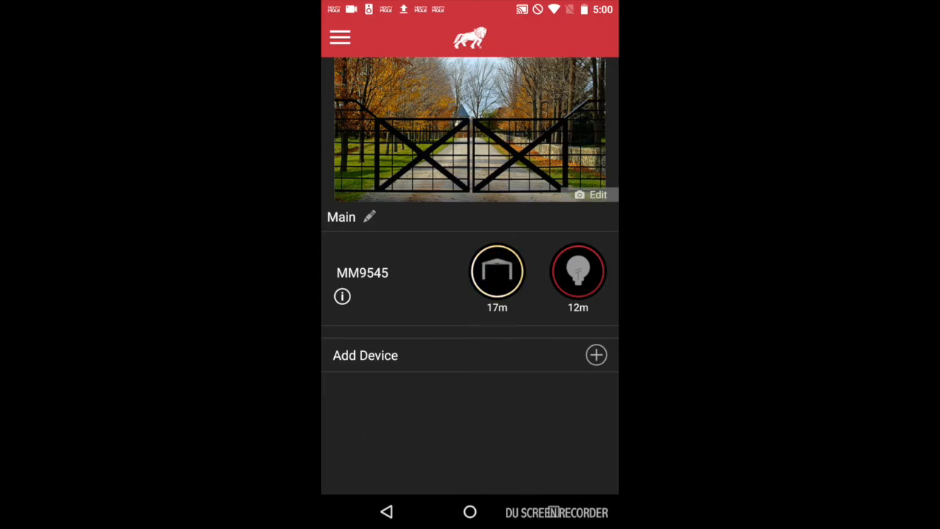
pyautogui.click(496, 270)
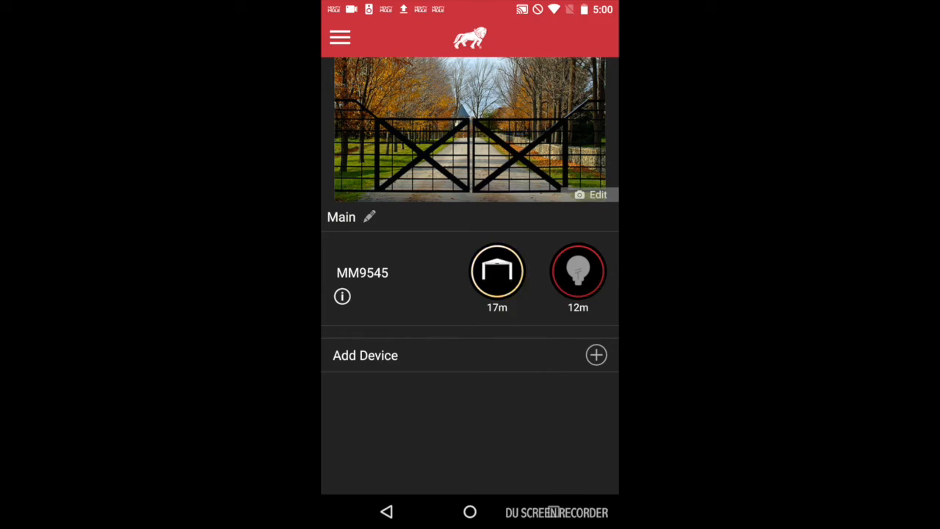
pyautogui.click(496, 272)
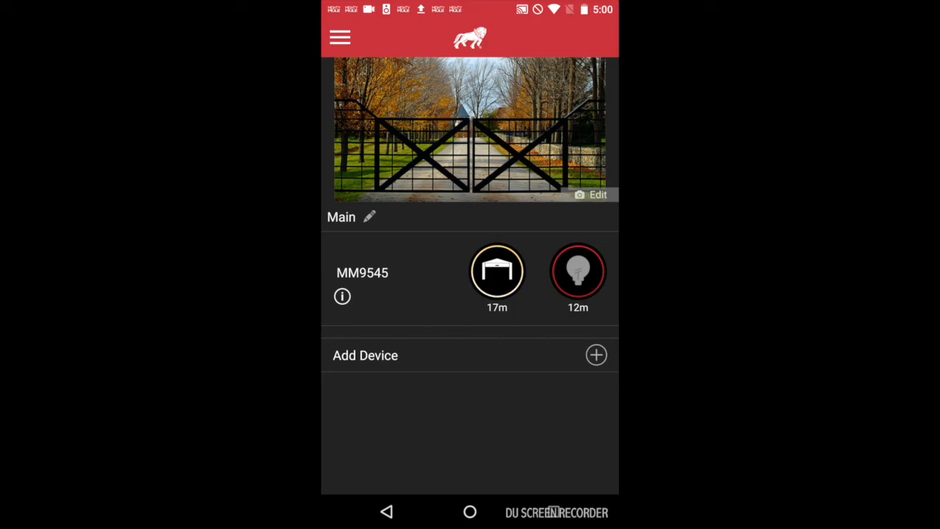